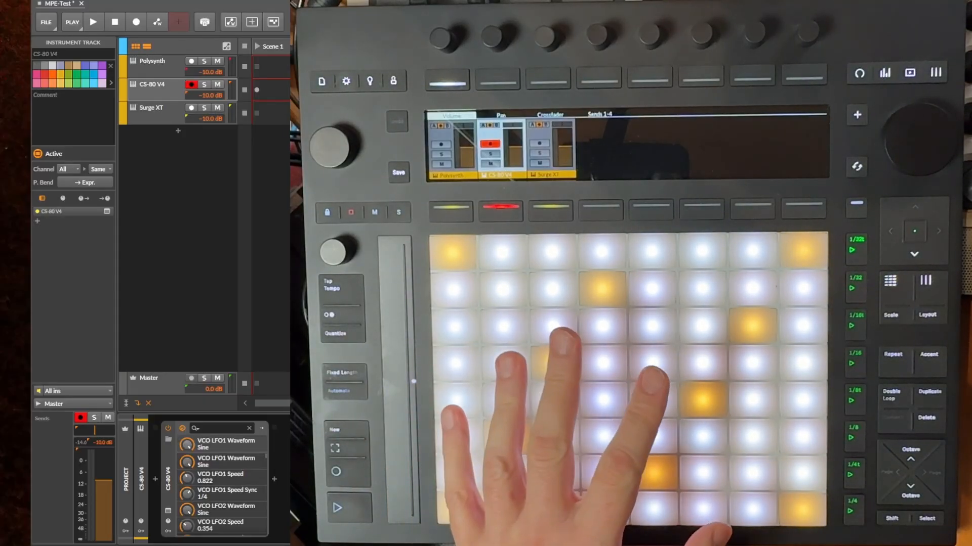
# Step: Show the armed Polysynth track's inspector: Channel All, P. Bend → Expr. at -24/24
pyautogui.click(152, 60)
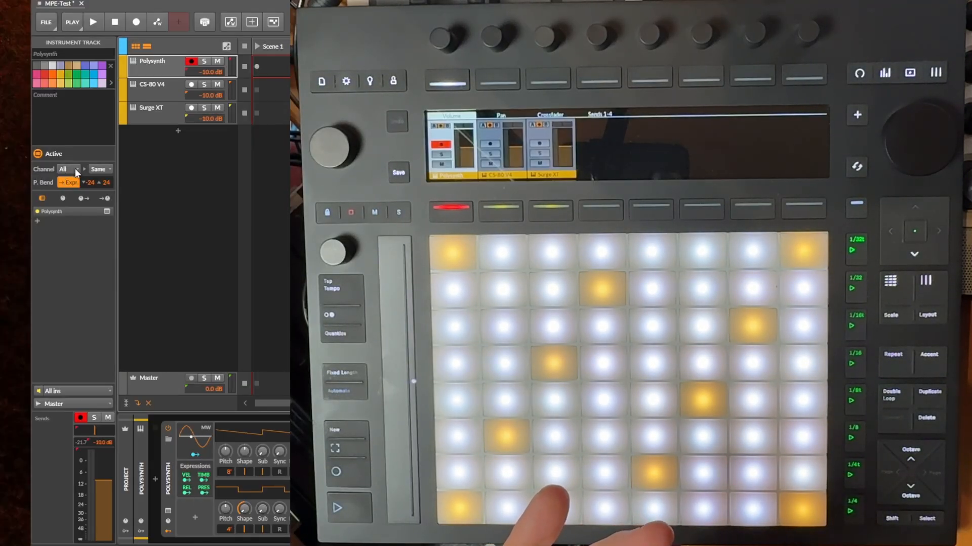
# Step: Show the CS-80 V4 device inspector with Use MPE on and PB range ±24
pyautogui.click(97, 169)
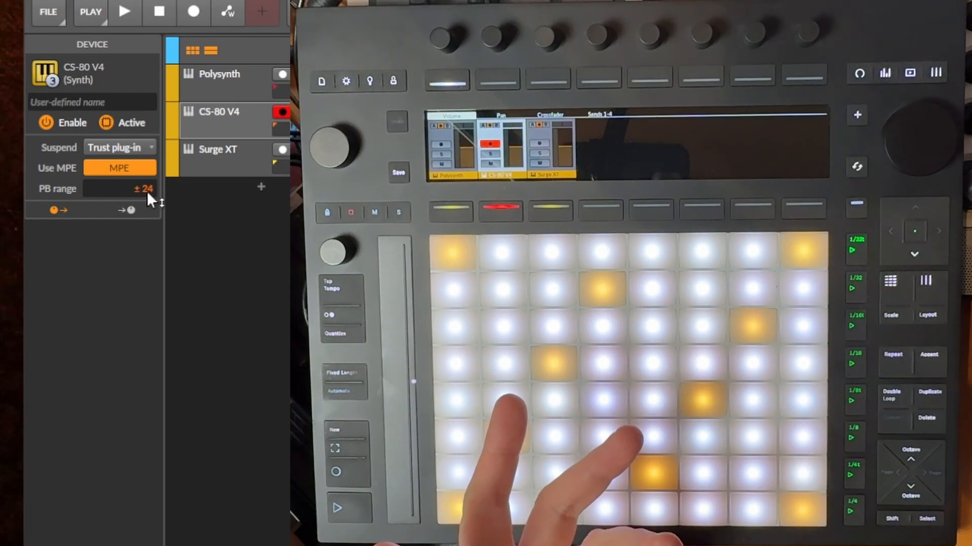
# Step: Show the CS-80 V4 Instrument Track inspector instead of the plugin's MPE settings
pyautogui.click(218, 120)
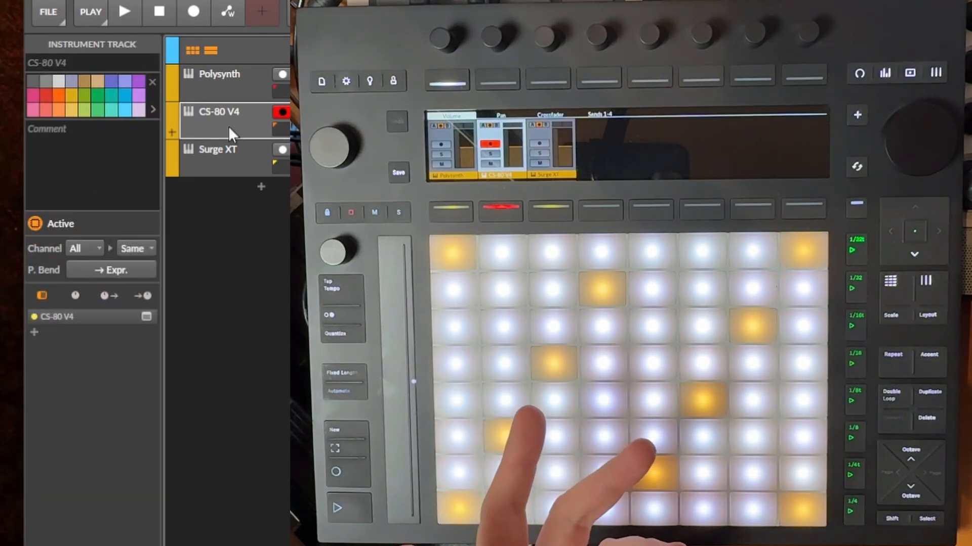
pyautogui.click(92, 269)
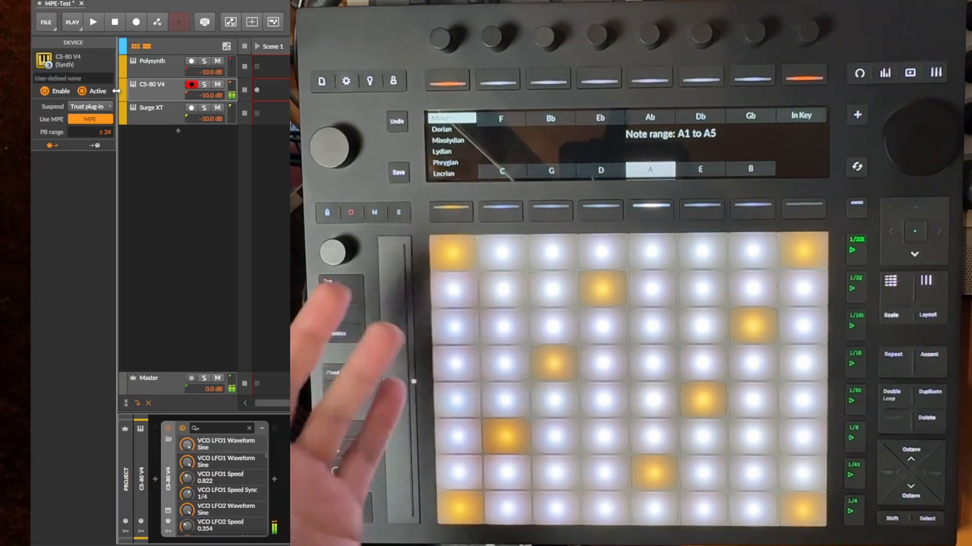
# Step: Show the Surge XT device inspector, where no pitch-bend range is set yet
pyautogui.click(151, 107)
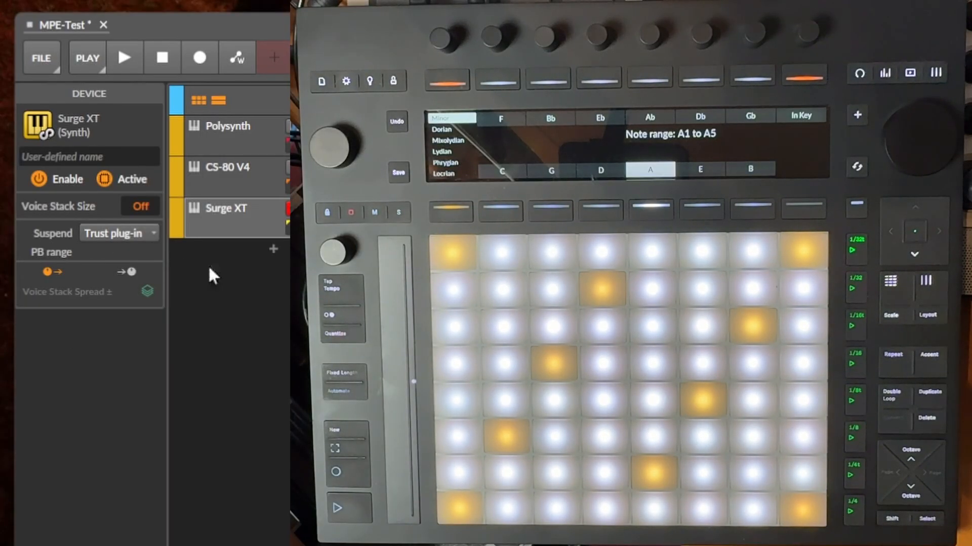
# Step: Show the Surge XT track inspector with P. Bend → Expr. mapped at -24/24
pyautogui.click(226, 208)
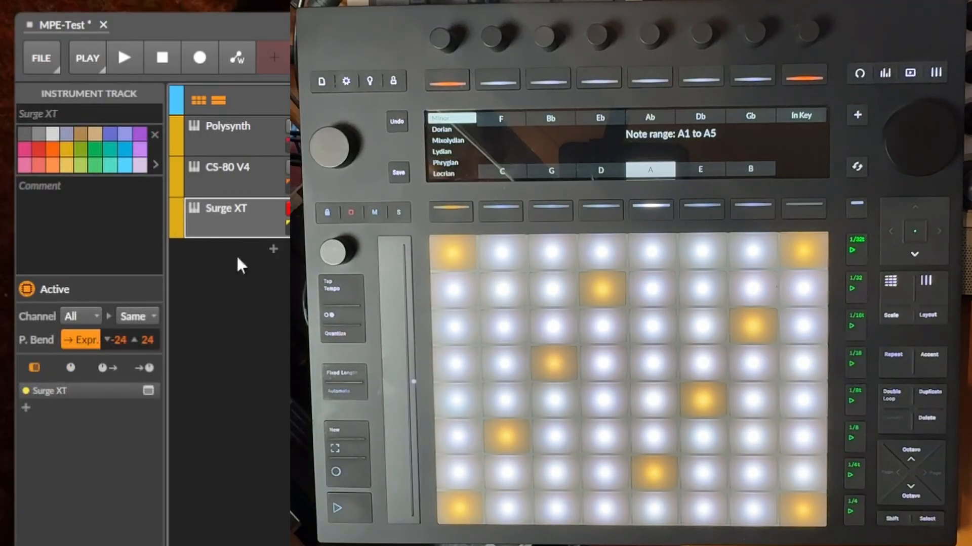
pyautogui.moveTo(143, 325)
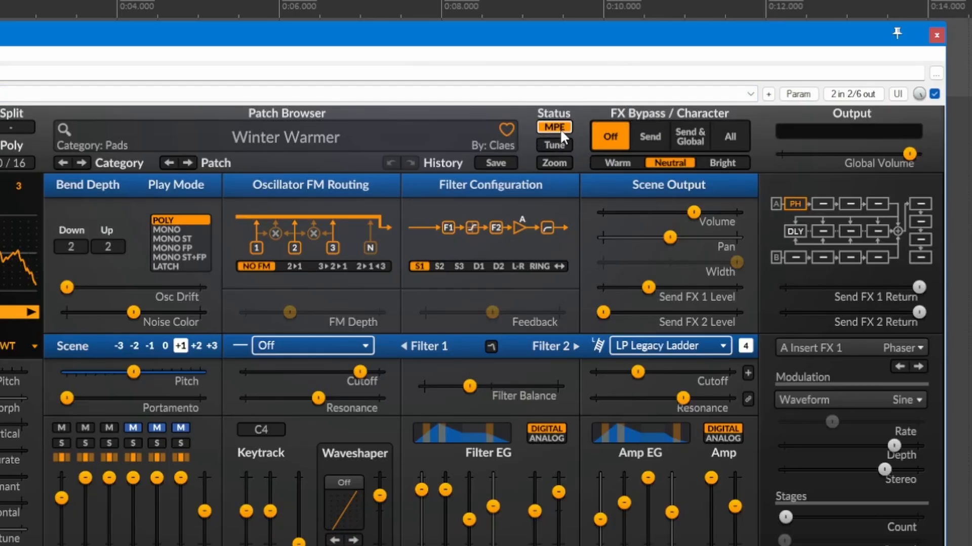
# Step: Set Surge XT's MPE pitch bend range and default MPE range both to 24 semitones
pyautogui.click(553, 127)
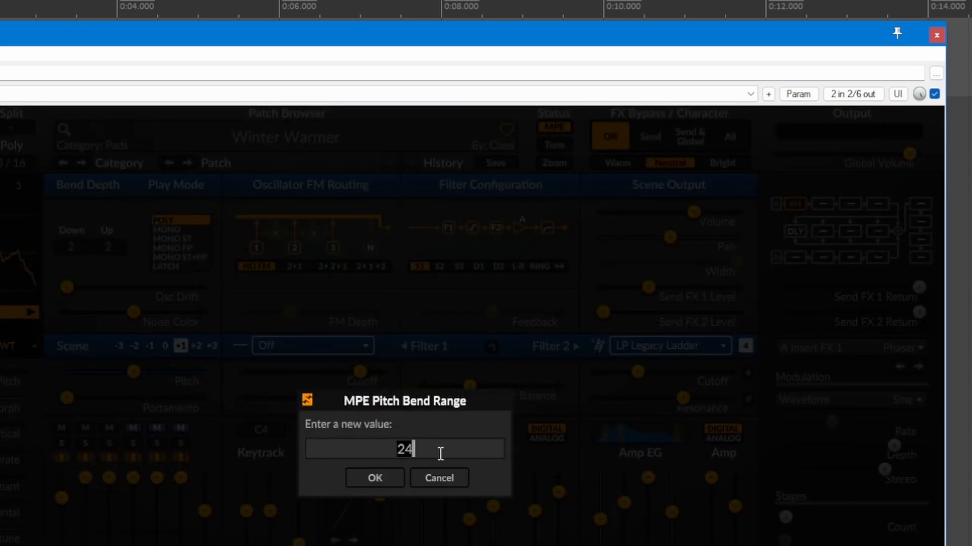
pyautogui.click(374, 478)
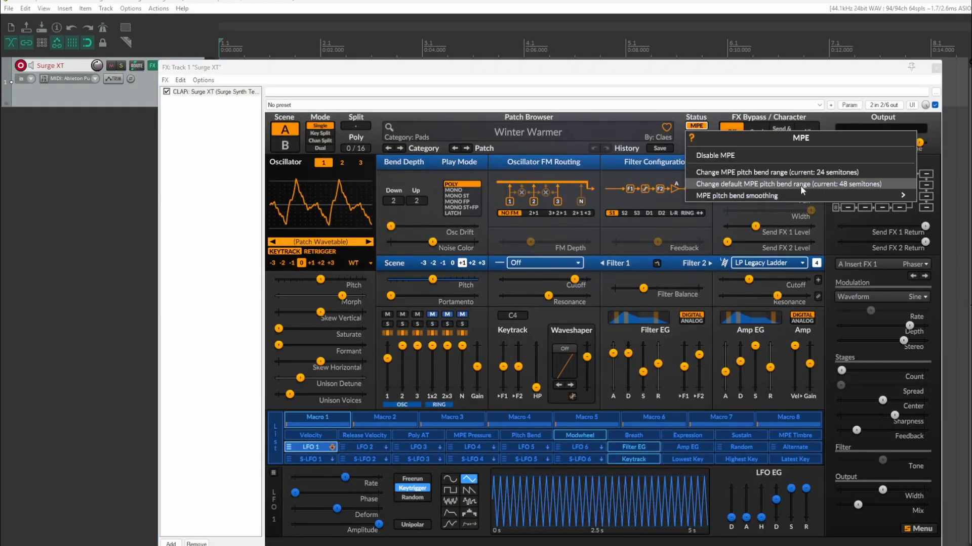
pyautogui.click(785, 183)
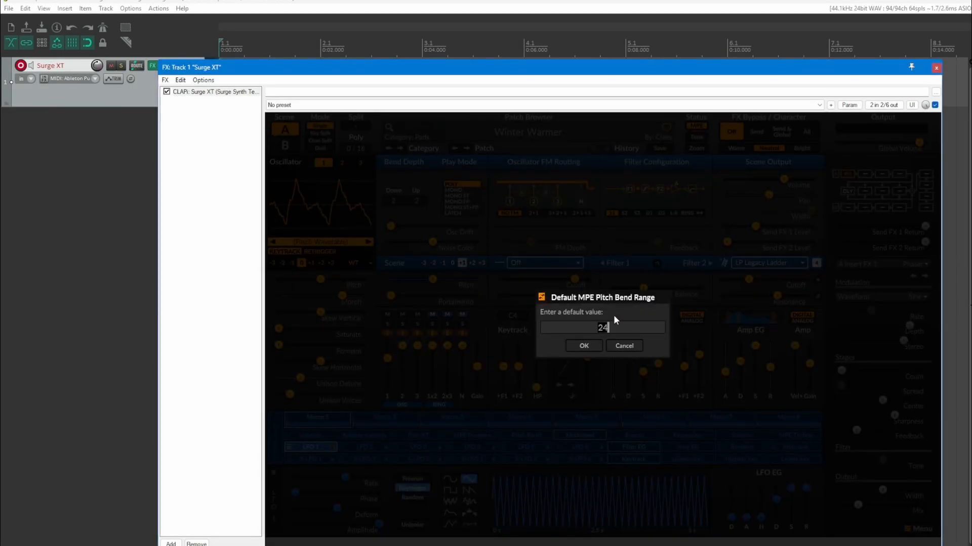
pyautogui.click(583, 345)
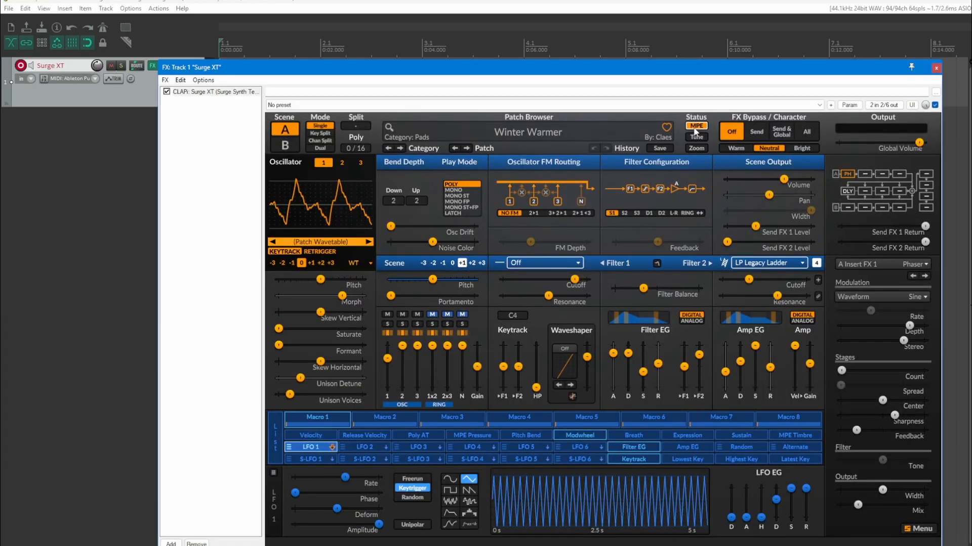
pyautogui.moveTo(7, 100)
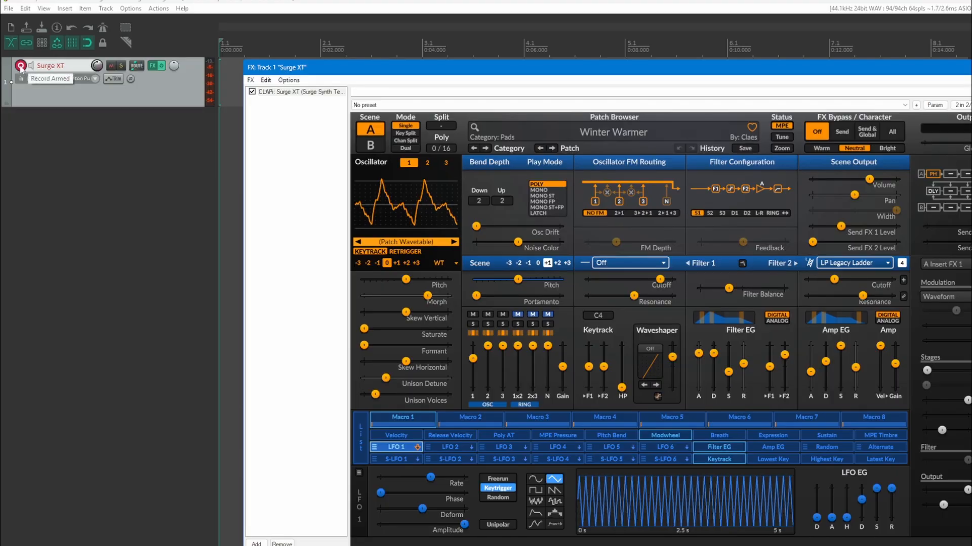
# Step: Show the Surge XT track's record-arm input options with MIDI as the active input
pyautogui.click(20, 66)
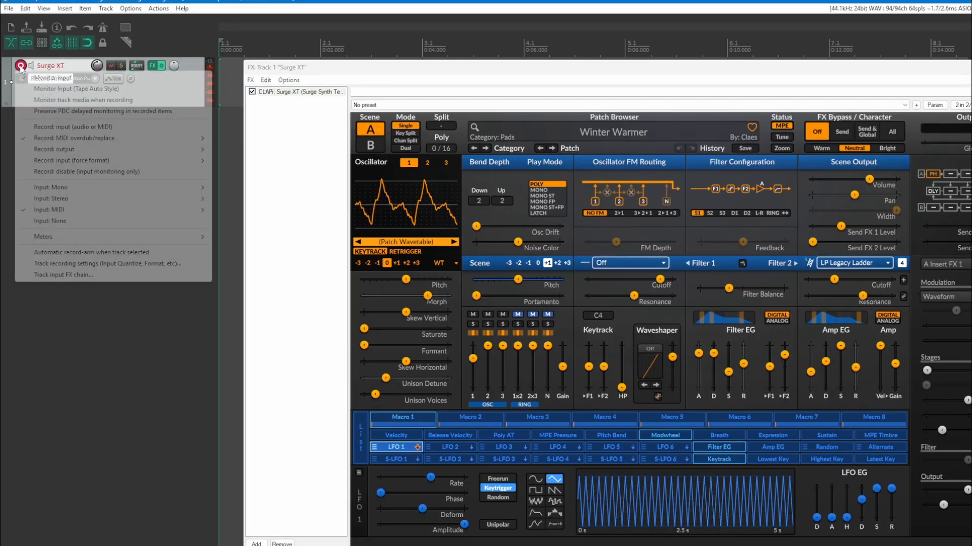